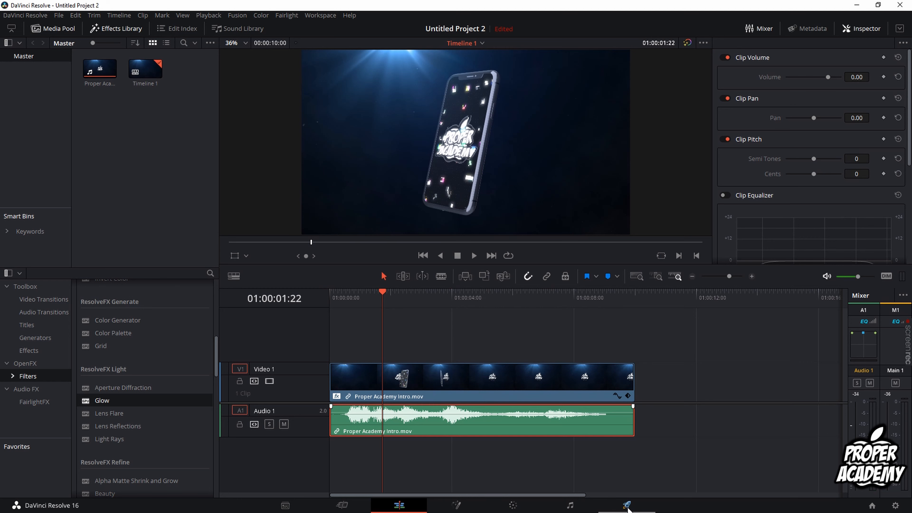
mouse_move(627, 505)
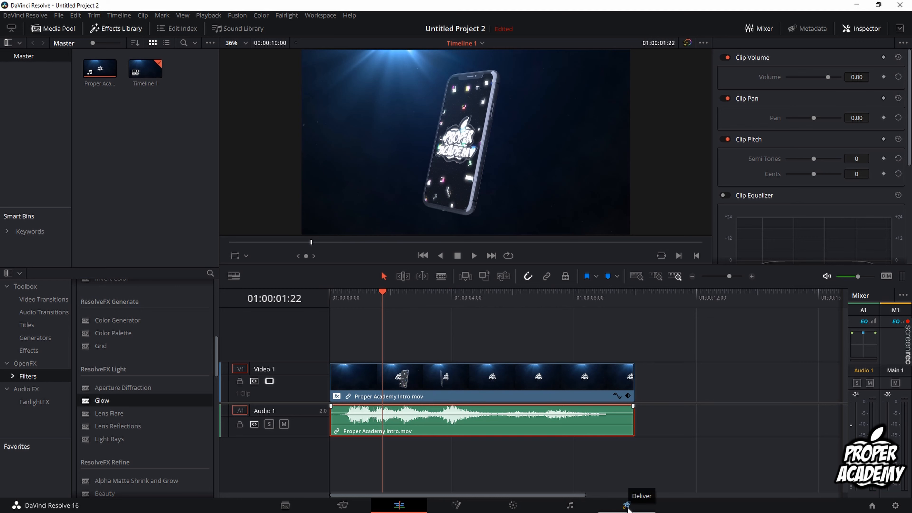
Switch from the Edit page to the Deliver page
left_click(626, 504)
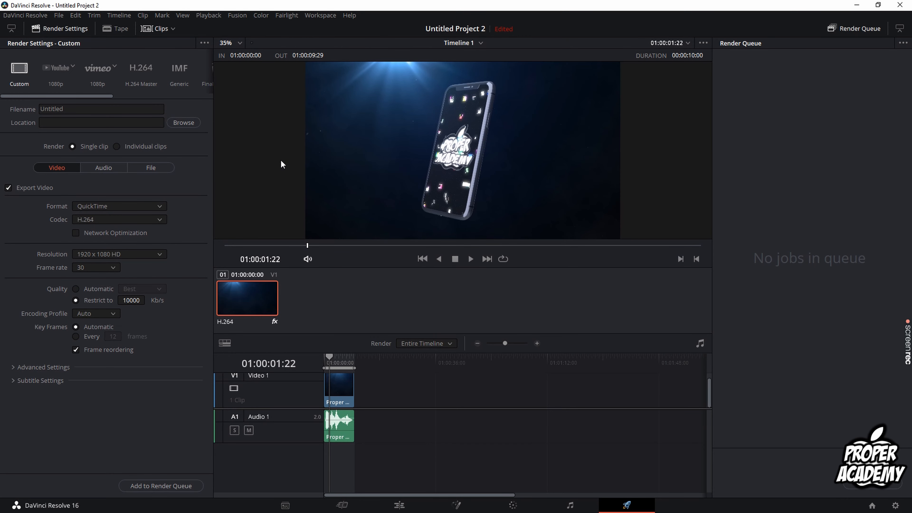
mouse_move(319, 290)
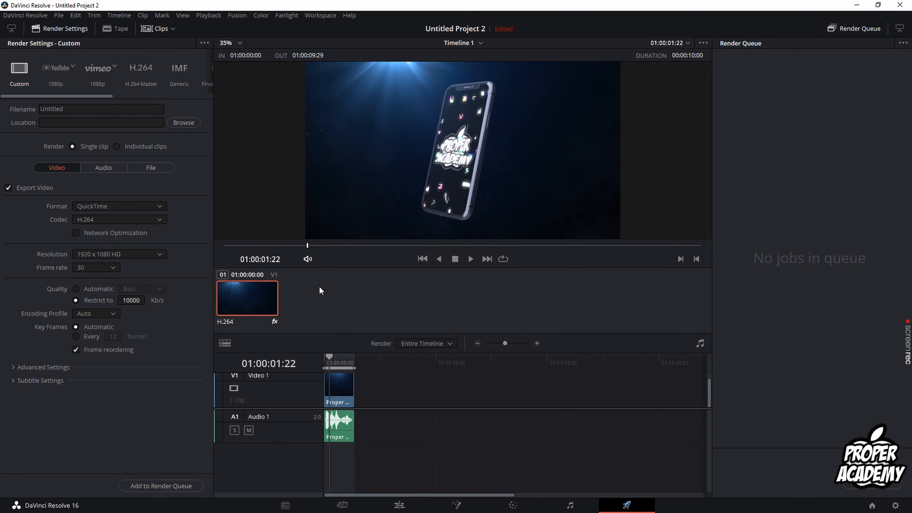
mouse_move(31, 56)
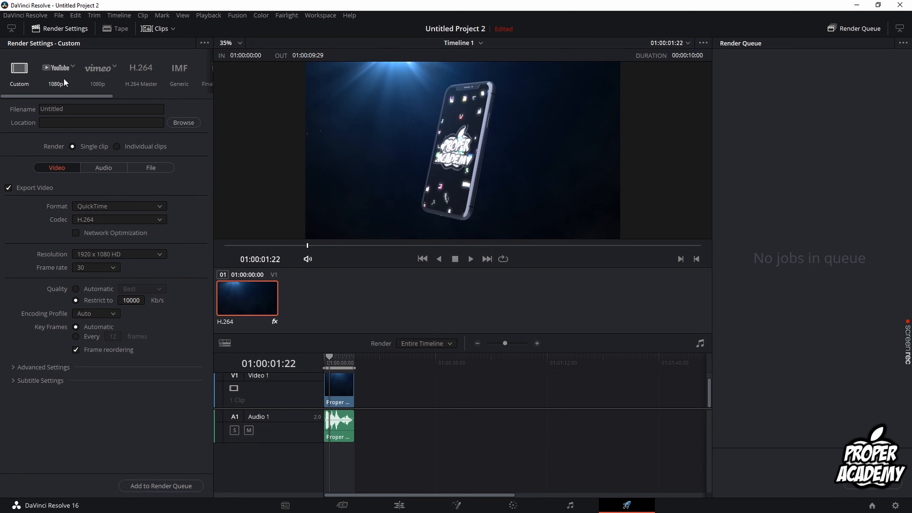
Apply the YouTube render preset and set resolution to 3840 x 2160 Ultra HD
left_click(55, 70)
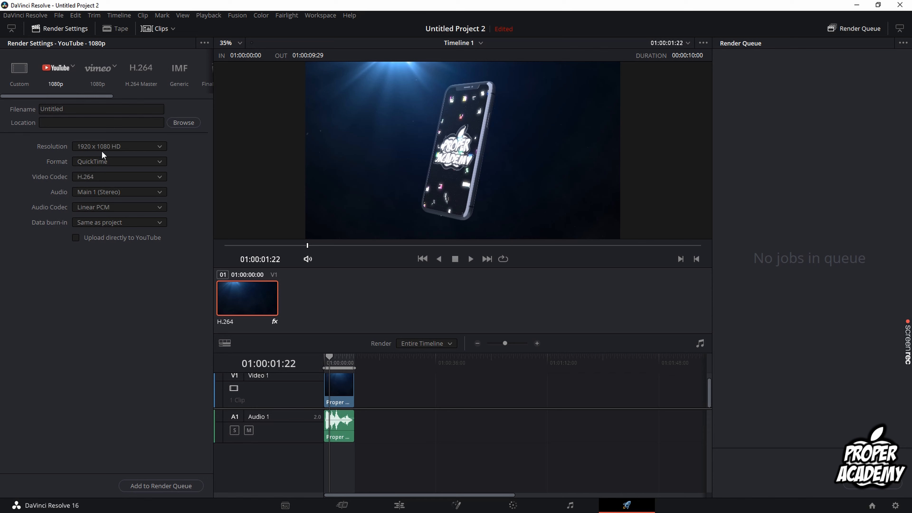
left_click(119, 146)
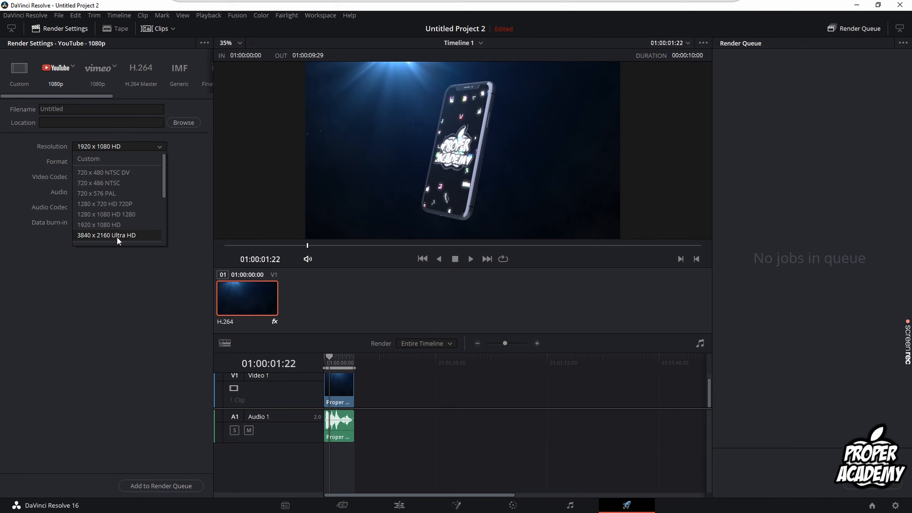
left_click(106, 235)
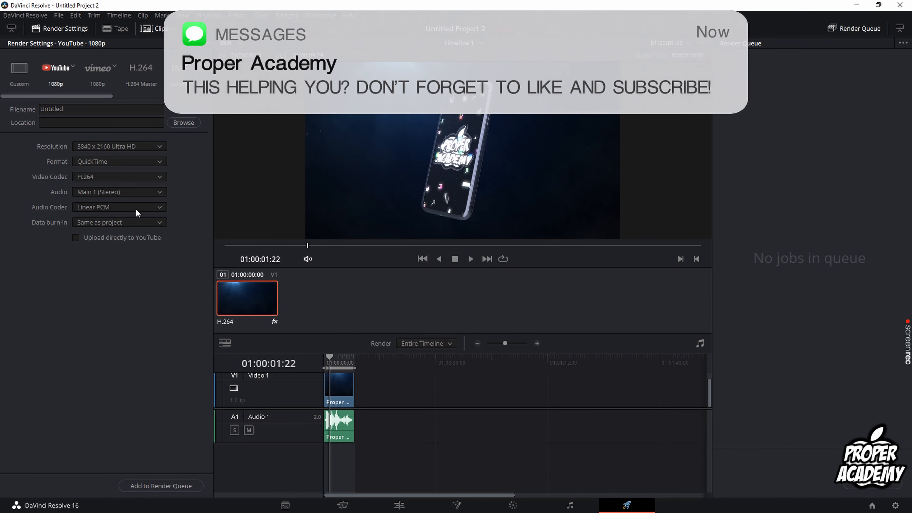
mouse_move(142, 168)
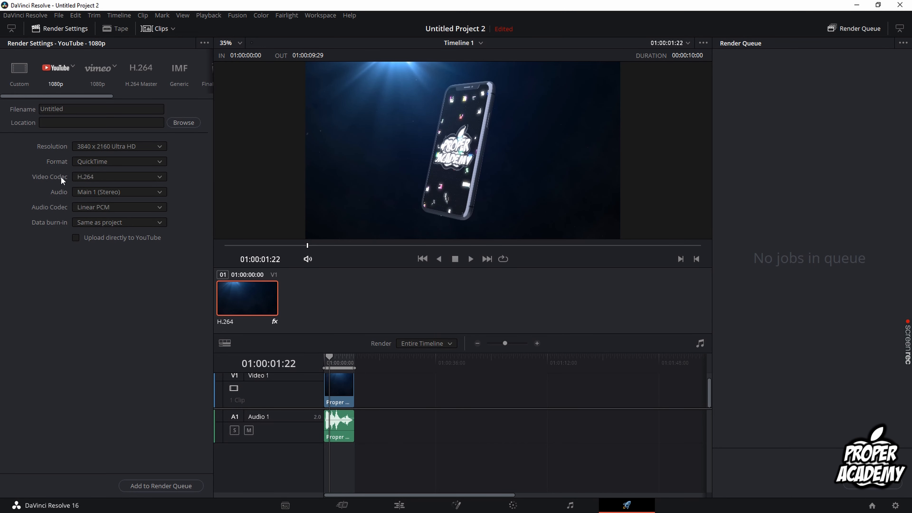
mouse_move(97, 187)
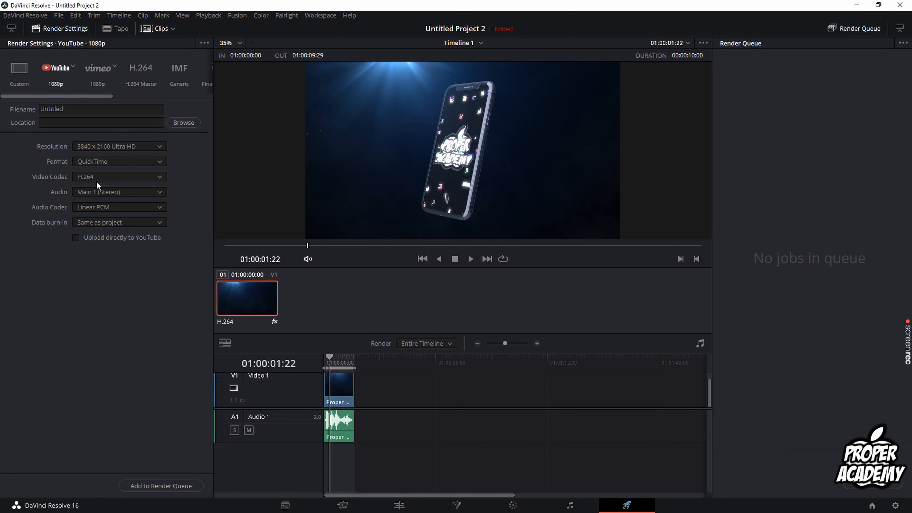
mouse_move(231, 244)
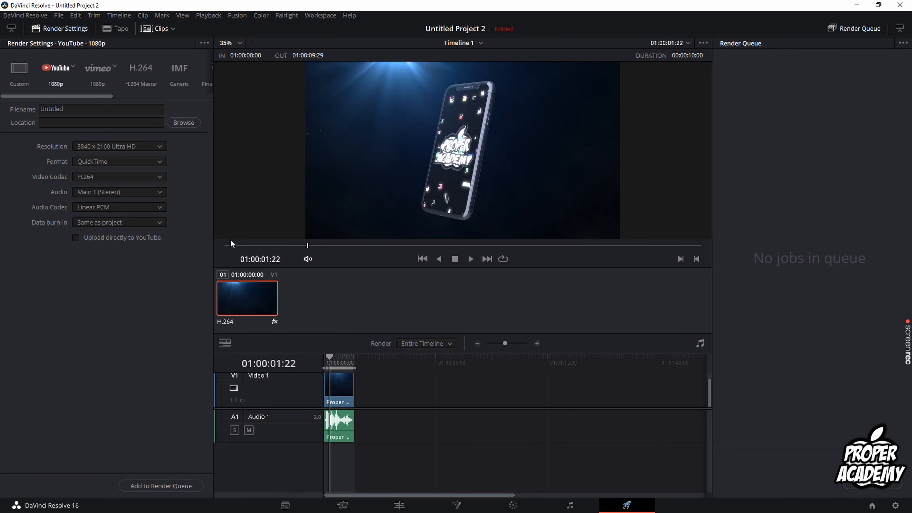
mouse_move(207, 230)
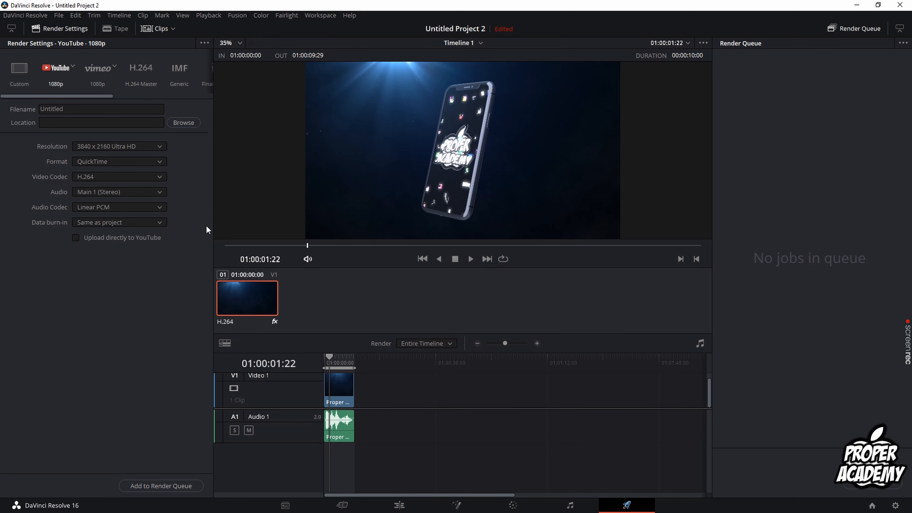
mouse_move(231, 239)
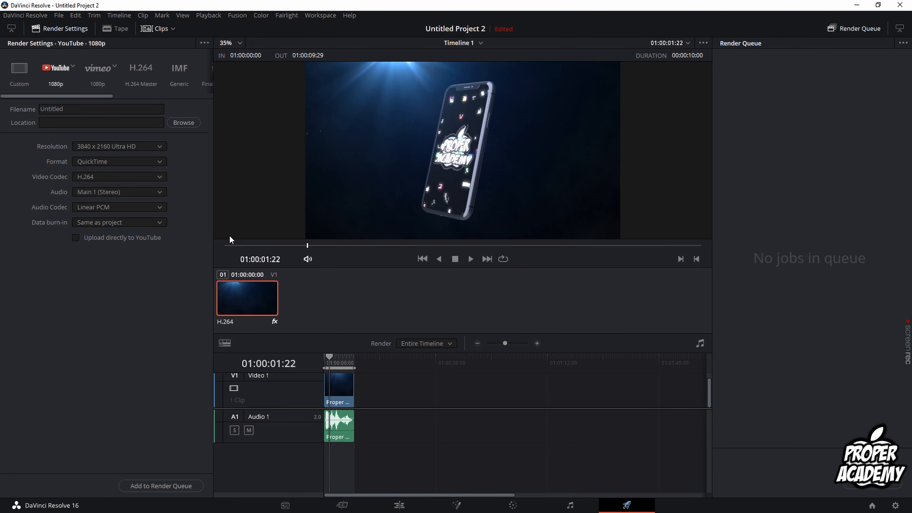
mouse_move(347, 403)
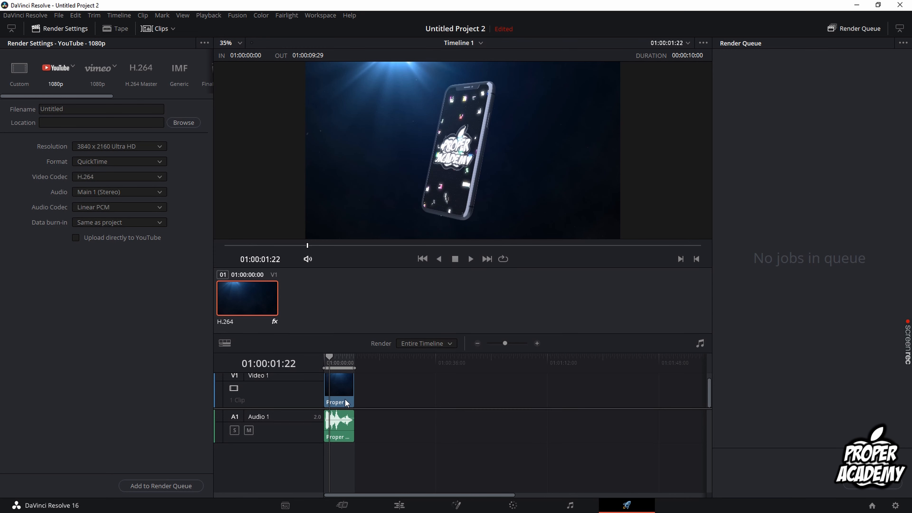
Name the output file 'test video' and choose the Videos folder as location
left_click(101, 109)
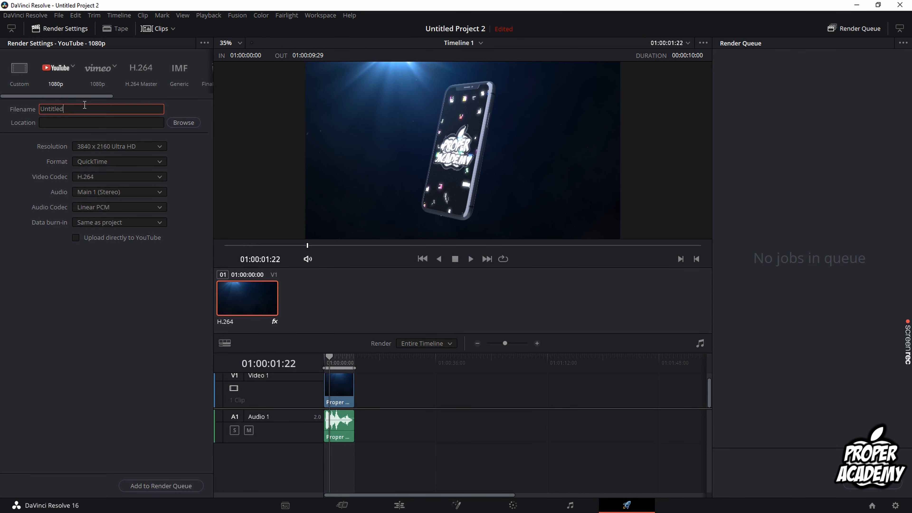
type("test video")
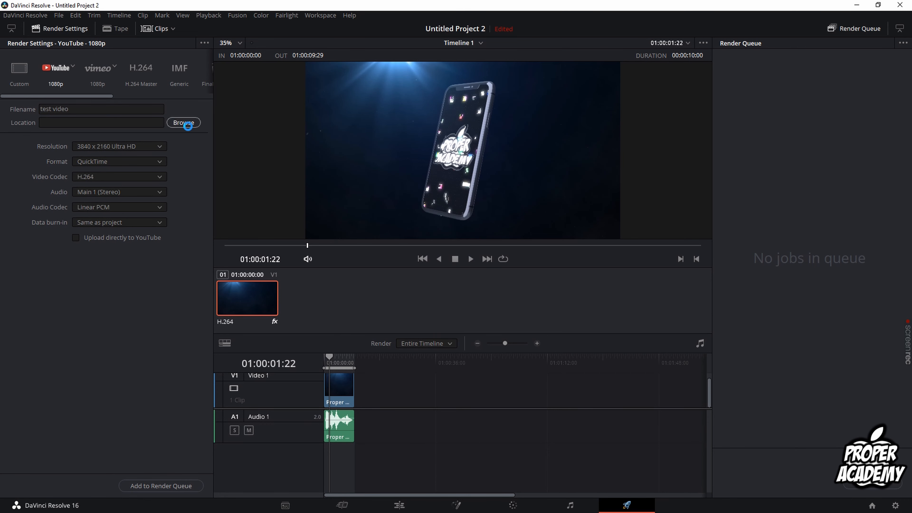
left_click(184, 122)
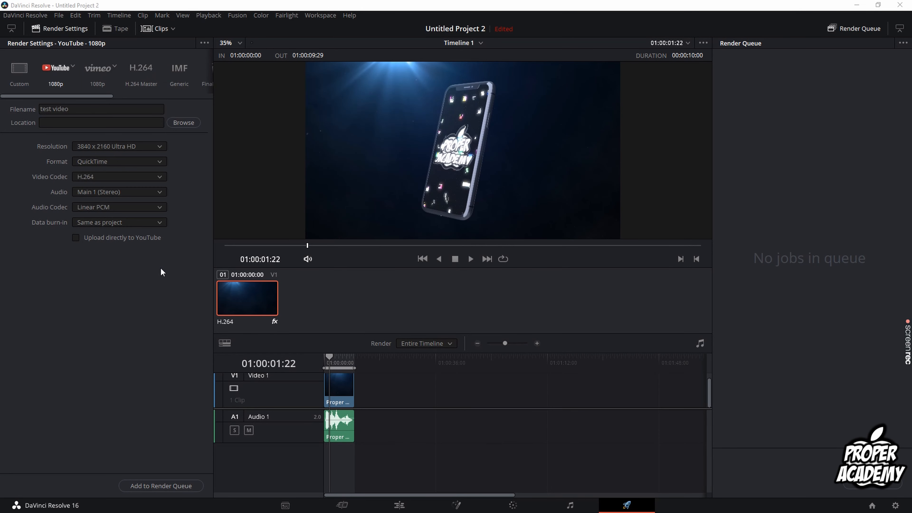
mouse_move(229, 279)
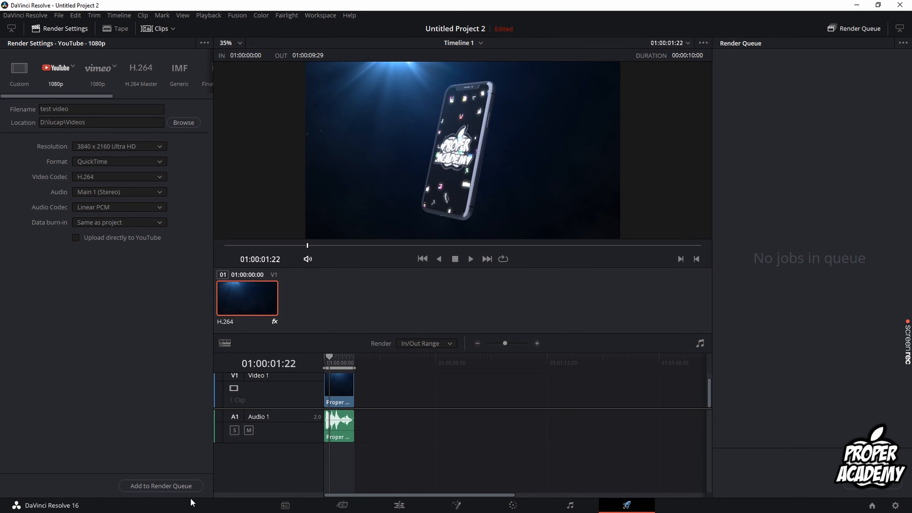
Add the Timeline 1 job to the render queue, accepting the resolution warning
left_click(161, 485)
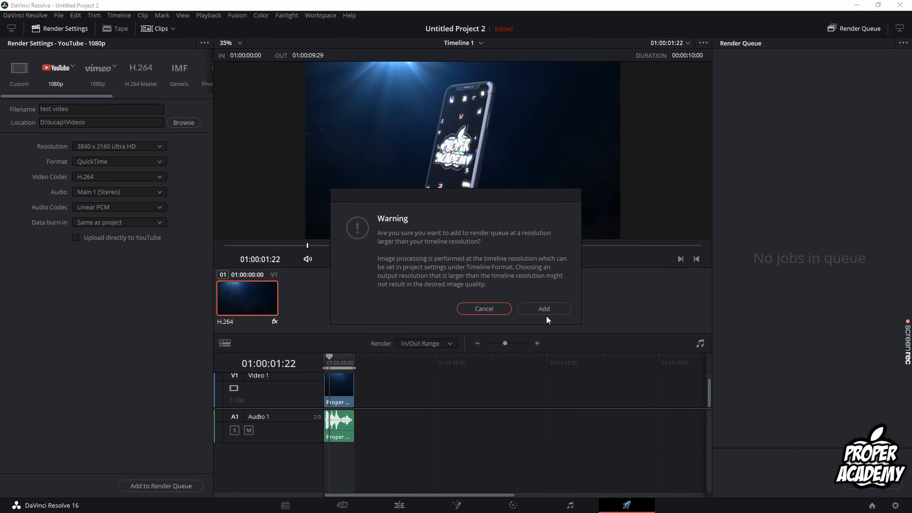
left_click(543, 309)
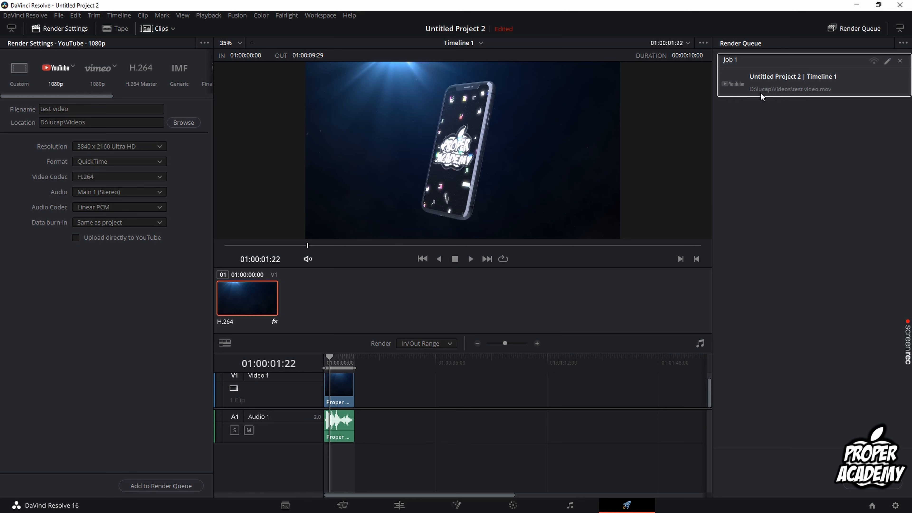
mouse_move(819, 422)
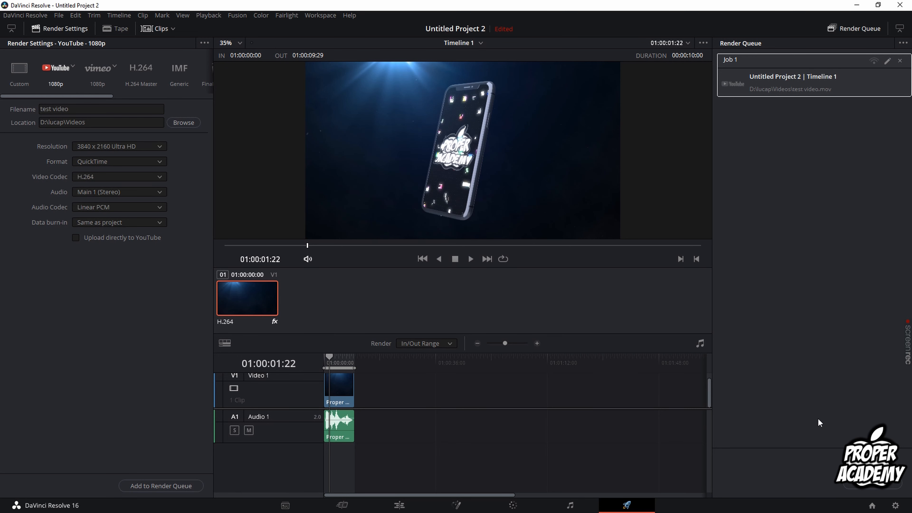